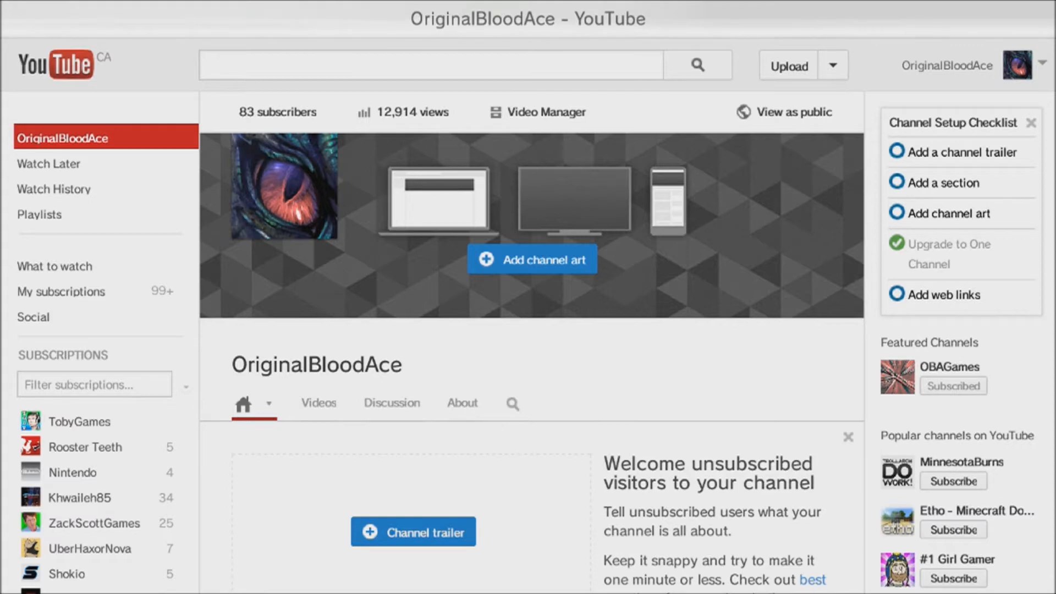
# Navigate from the OriginalBloodAce channel to the featured OBAGames channel page.
pyautogui.click(959, 367)
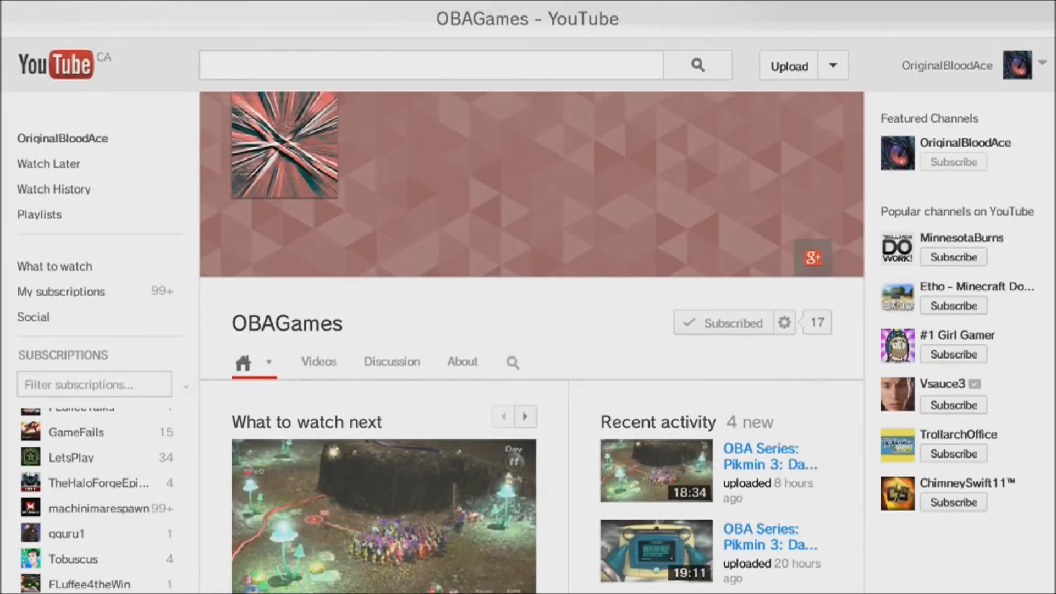